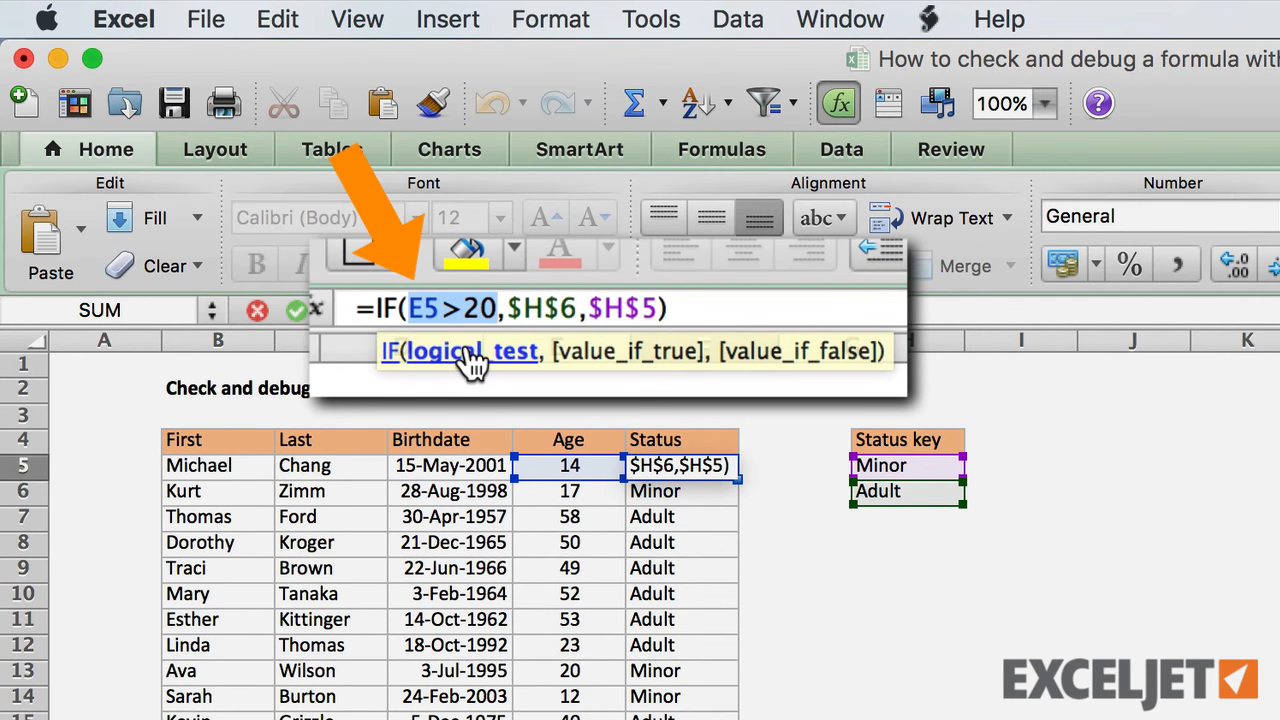
Step: Press F9 after reviewing the =IF(E5>20,$H$6,$H$5) status formula in F5
key(f9)
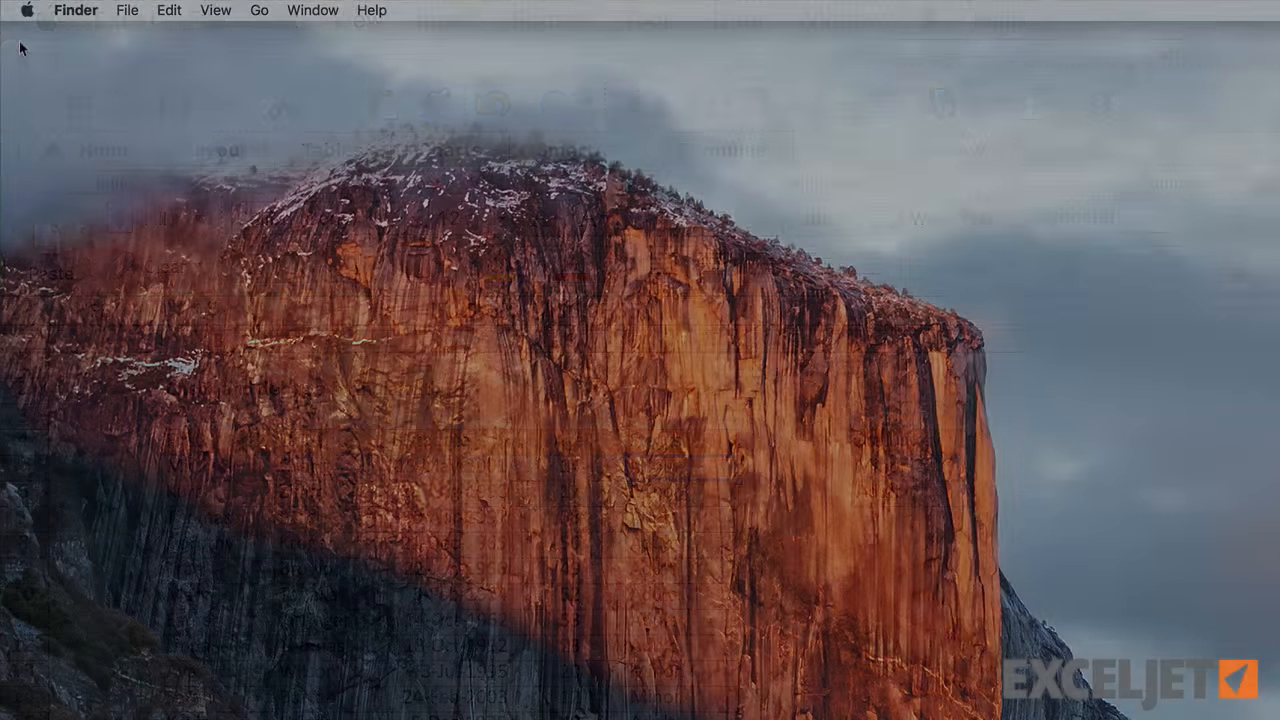
Step: In Keyboard preferences, enable 'Use all F1, F2, etc. keys as standard function keys'
click(27, 10)
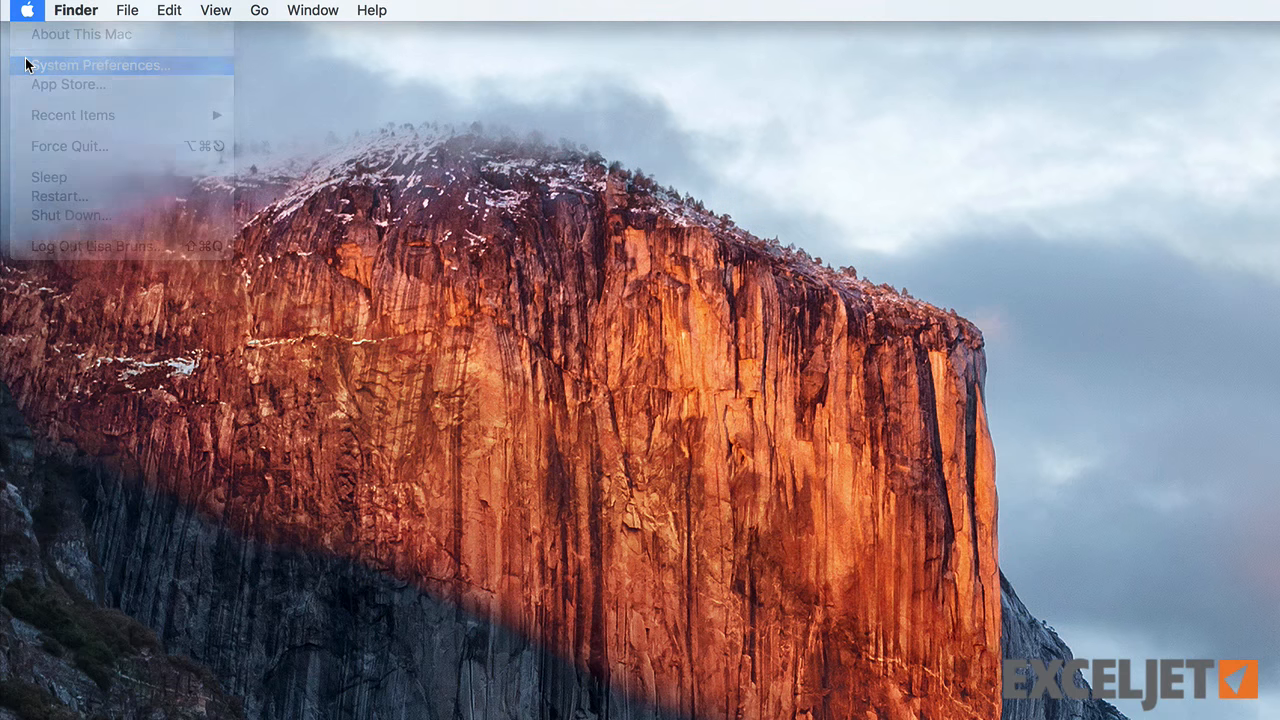
click(99, 64)
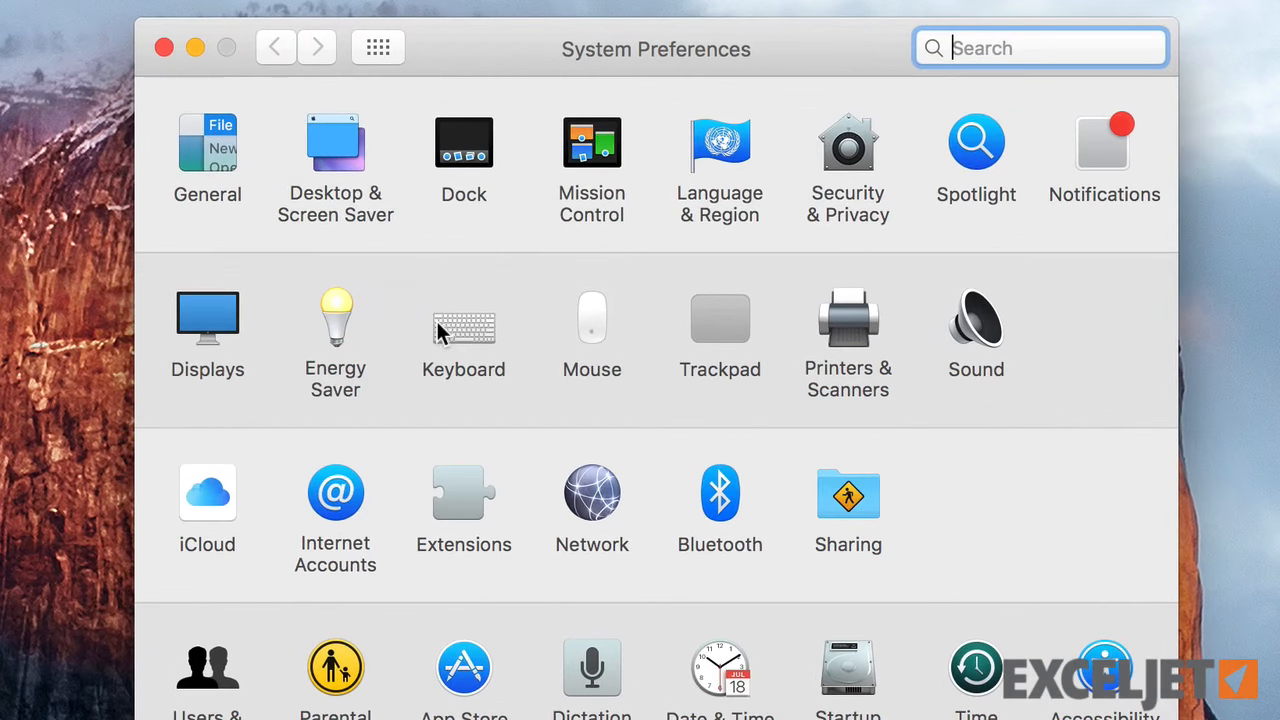
click(463, 317)
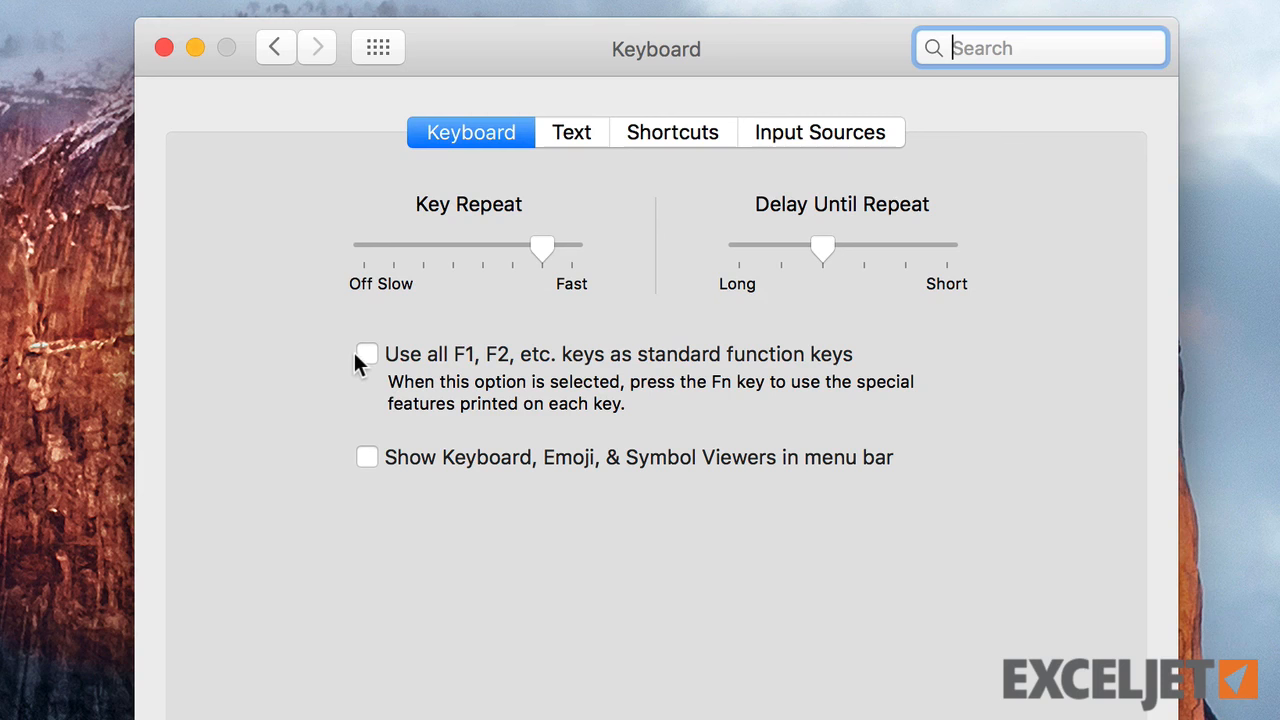
click(366, 354)
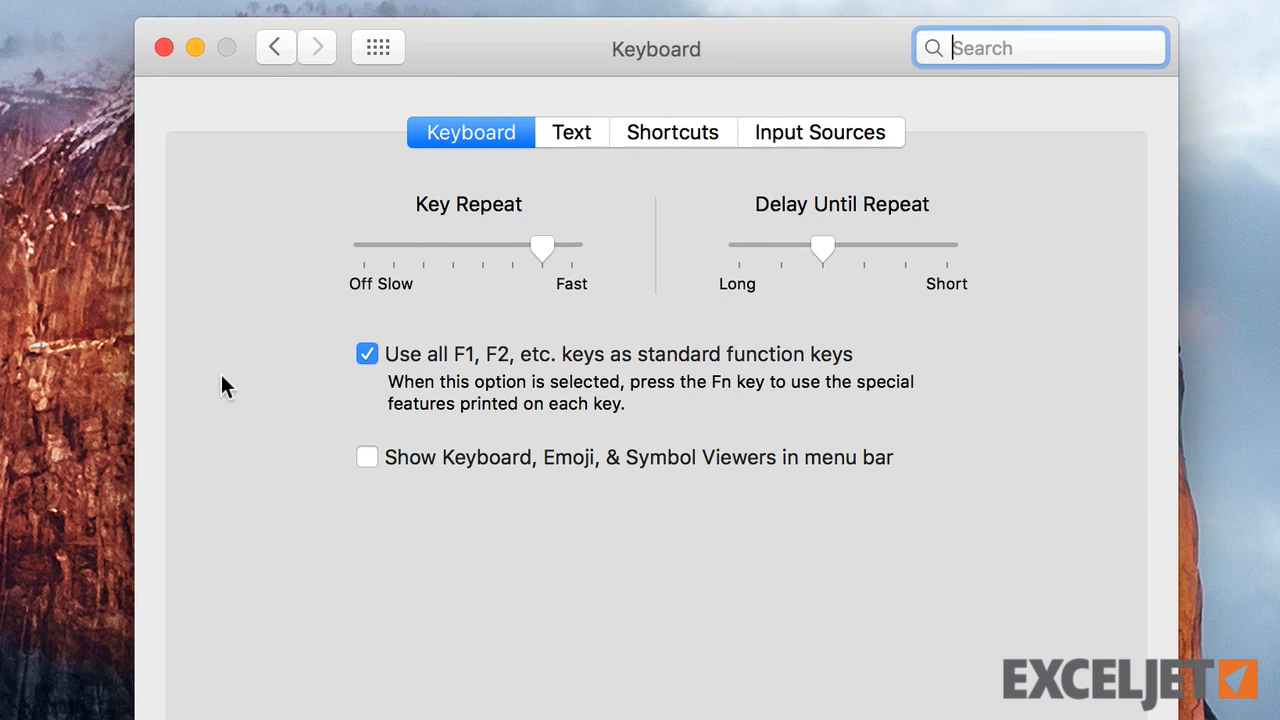
mouse_move(367, 354)
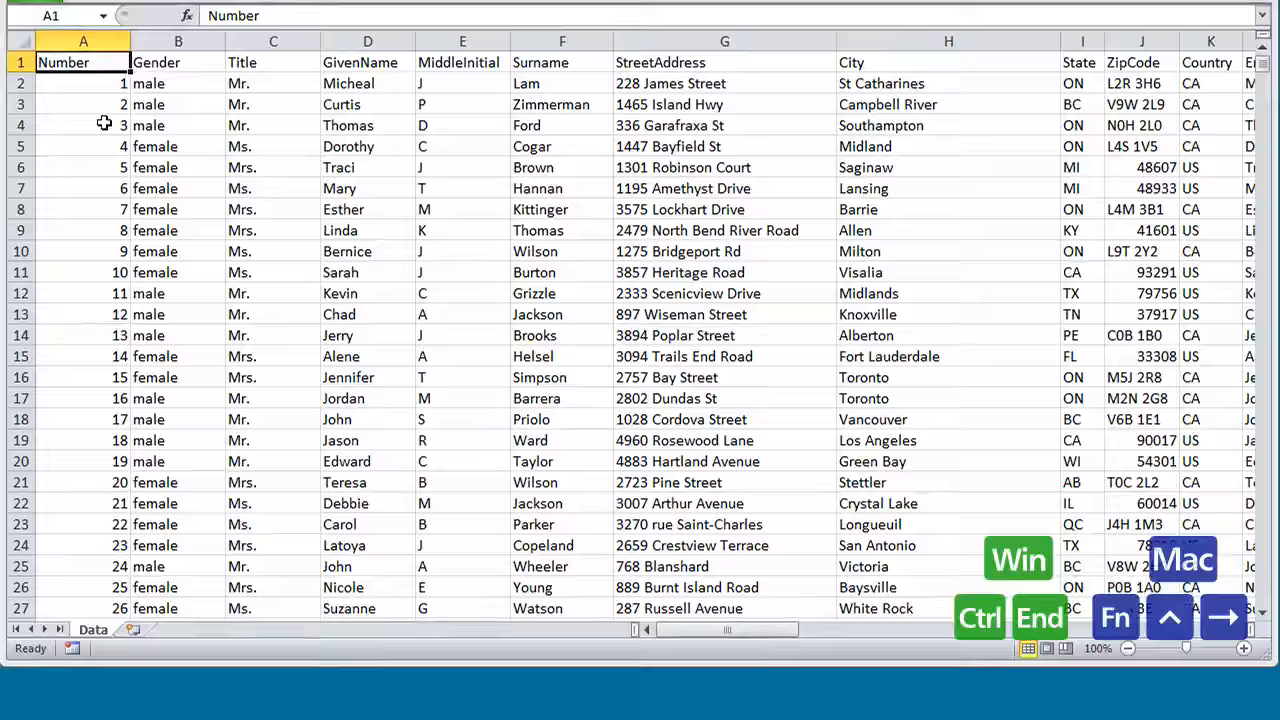
Step: Scroll the Data sheet and jump to the table's last used cell with Ctrl+End
scroll(down, 3)
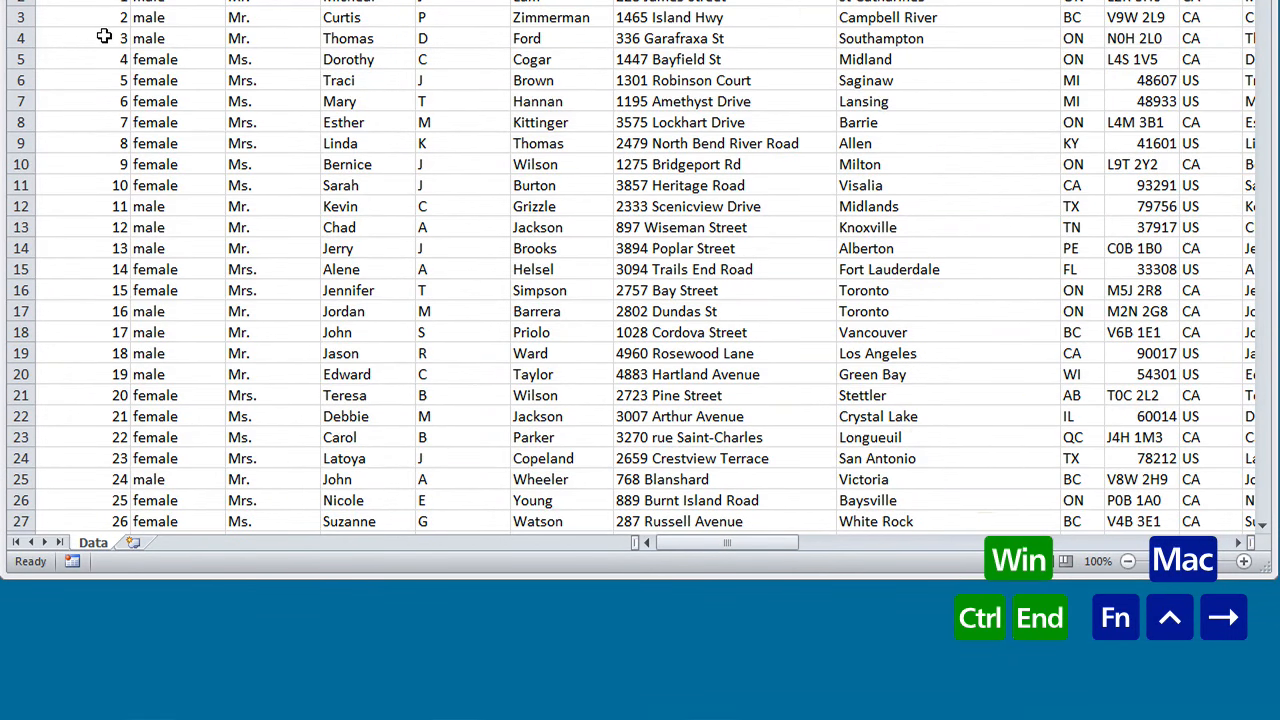
key(ctrl+End)
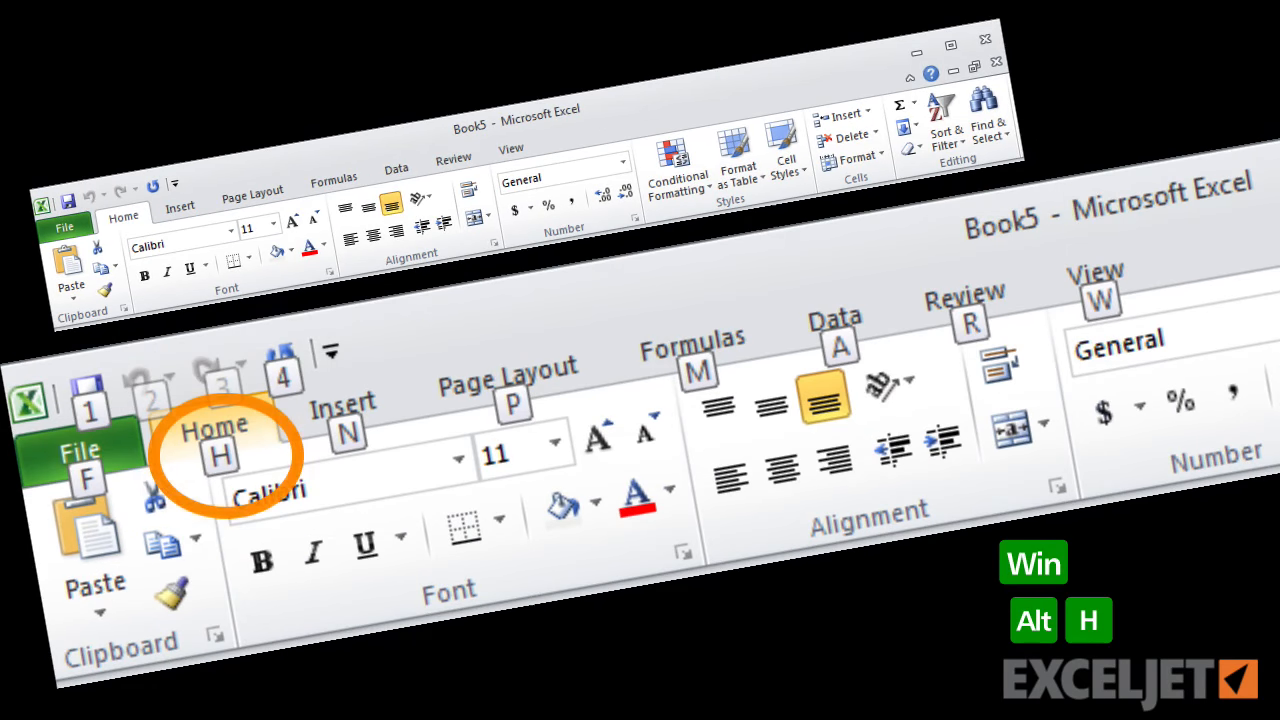
Step: Reveal the ribbon KeyTip letters for keyboard access to commands
key(1)
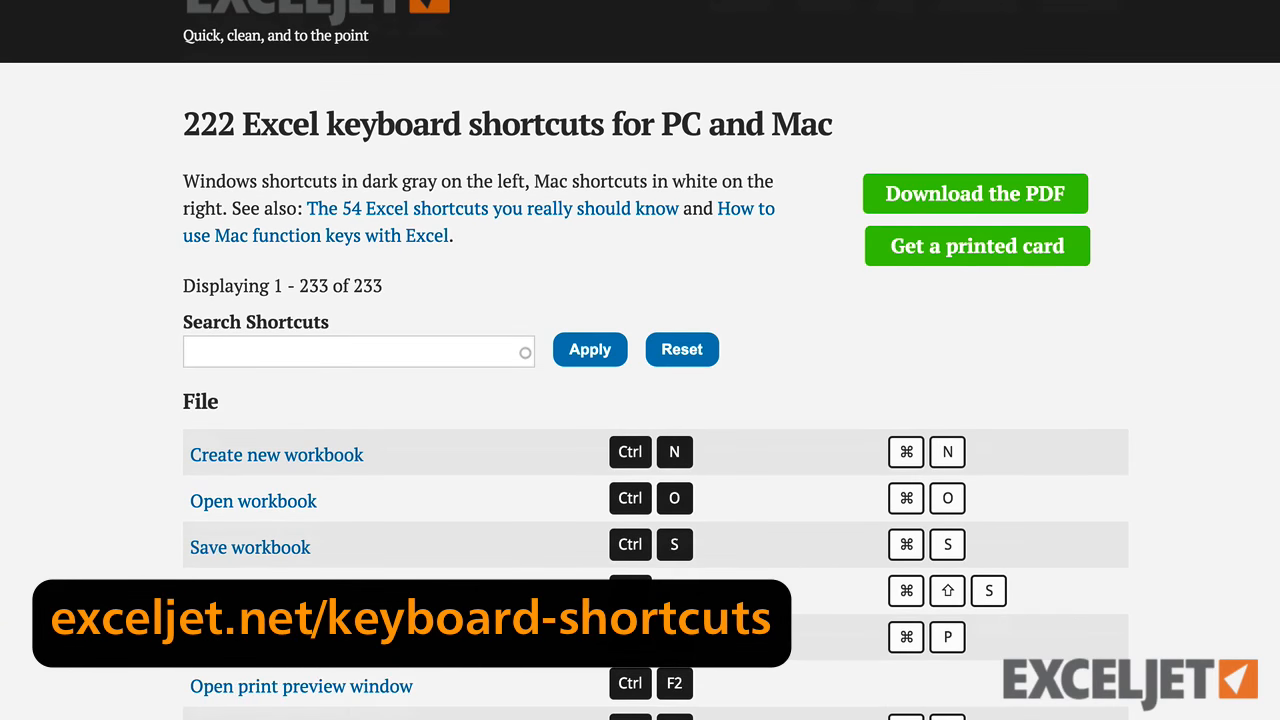
Step: Scroll Exceljet's shortcut list past the File group to the Ribbon shortcuts
scroll(down, 3)
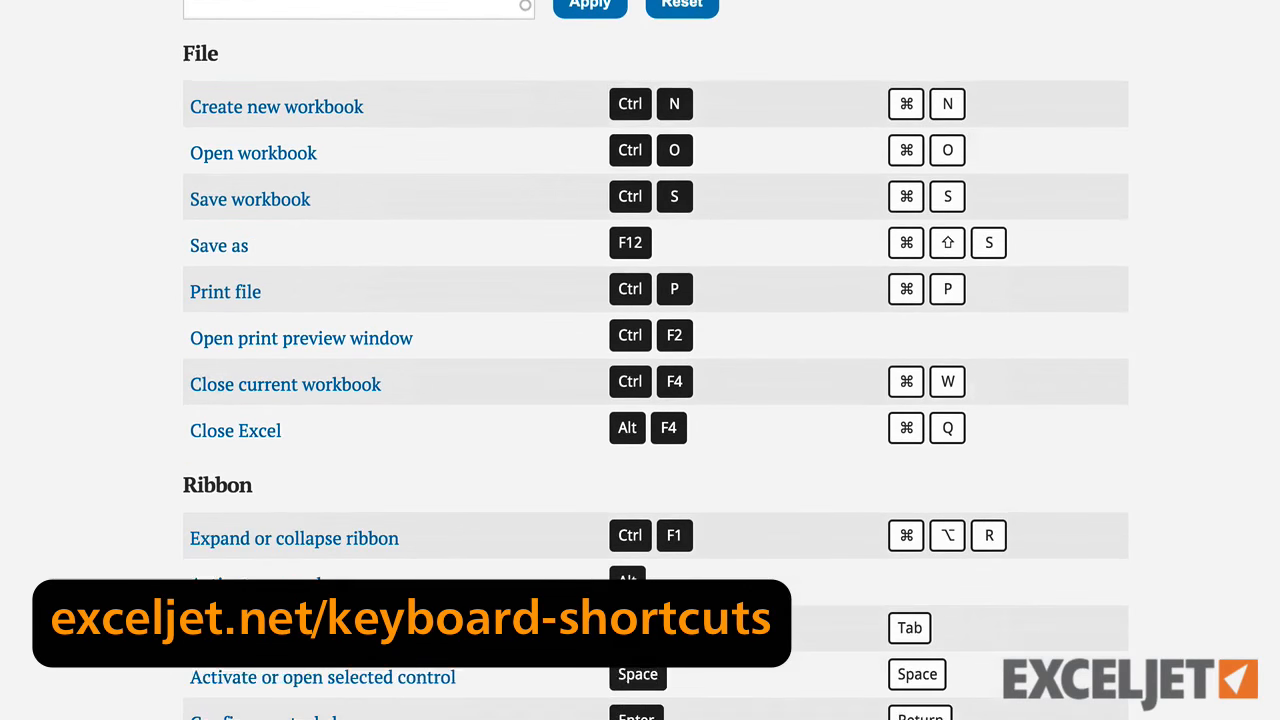